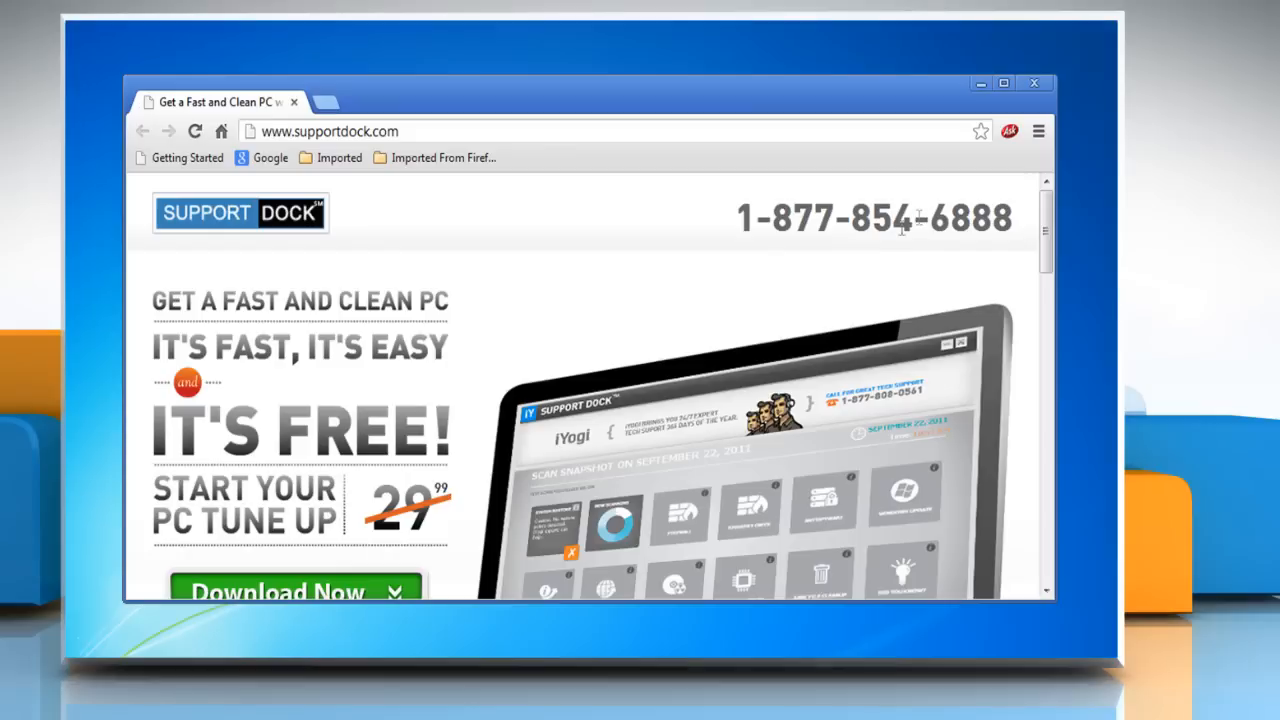
Open Chrome Settings from the three-bar menu and scroll down to the Privacy options
click(1049, 131)
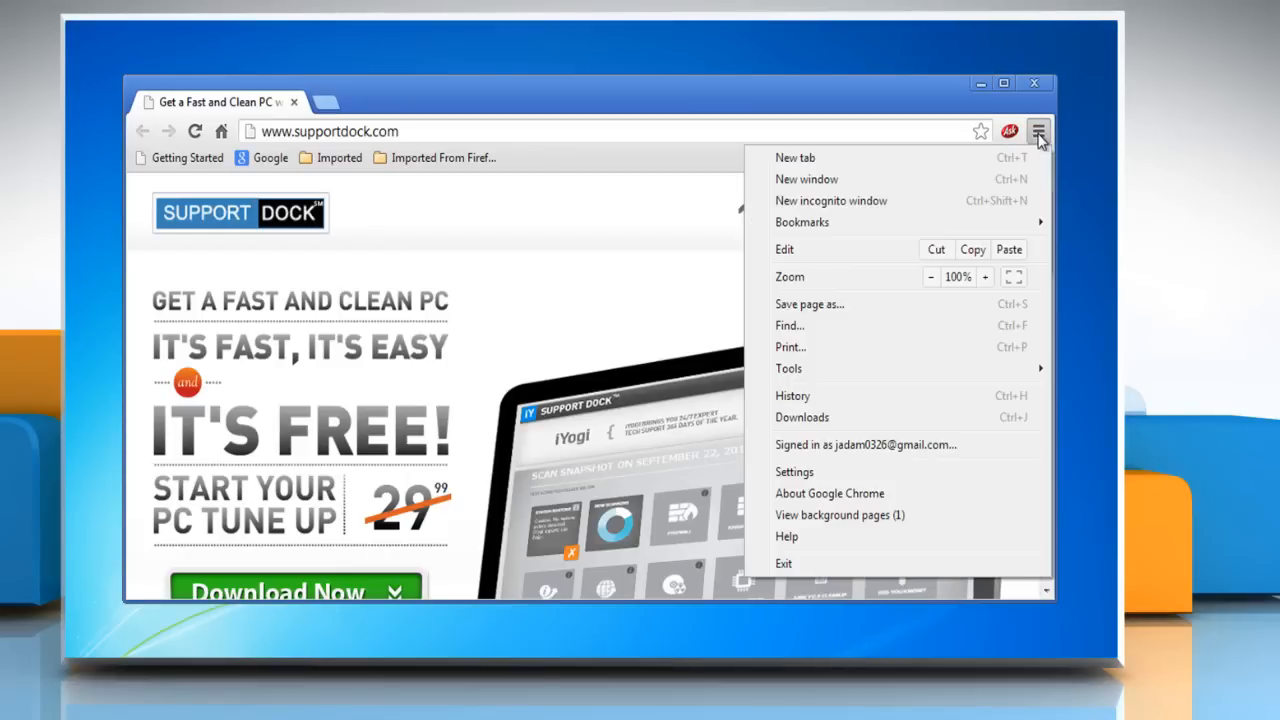
mouse_move(828, 480)
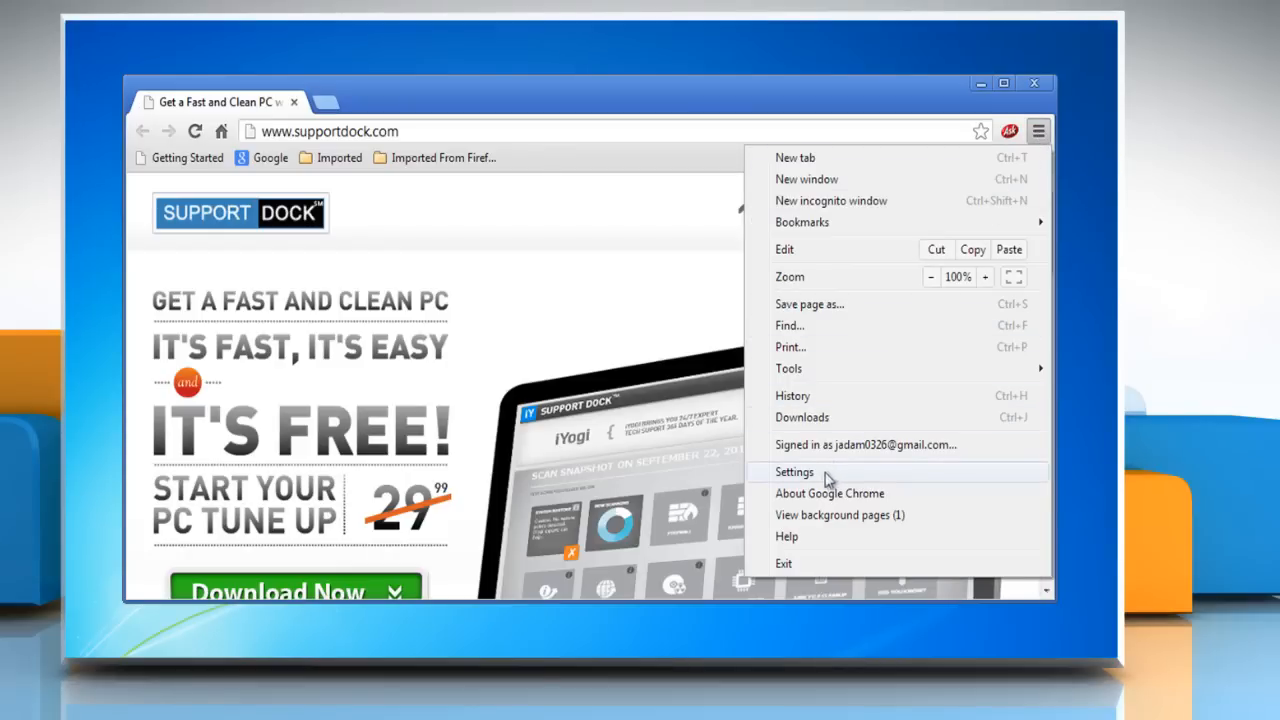
click(794, 471)
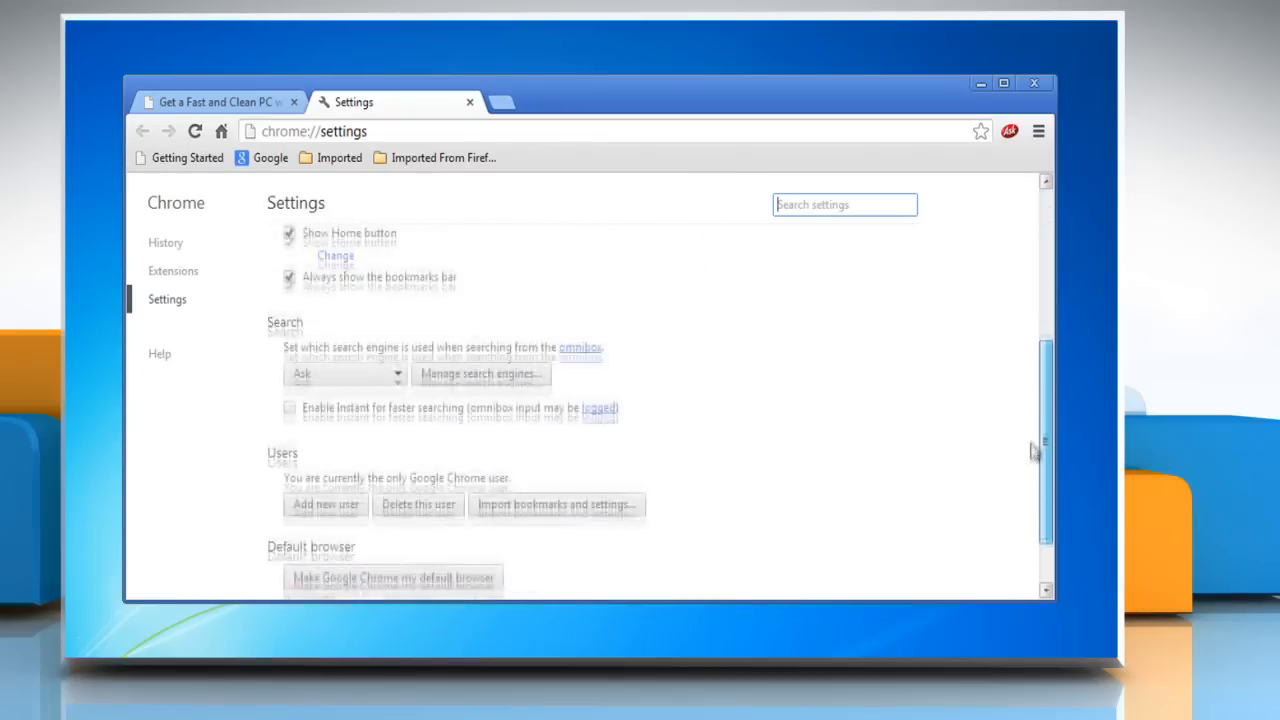
scroll(down, 3)
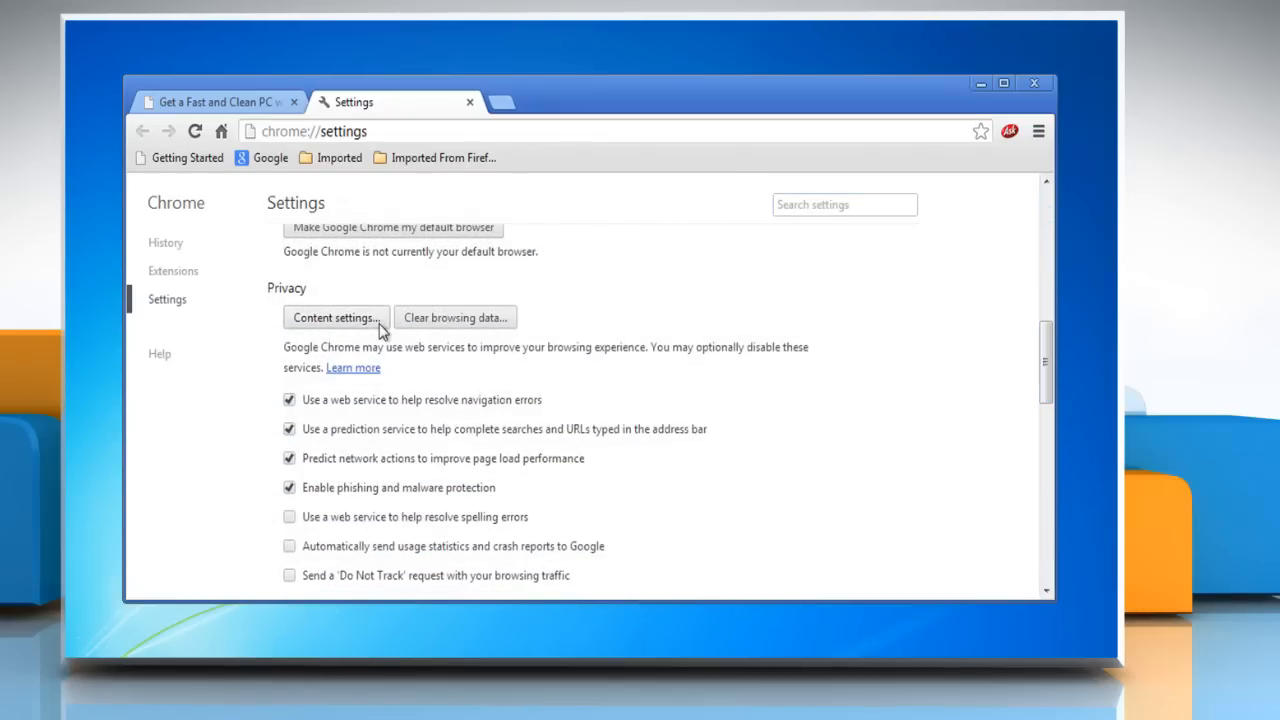
In Content settings, set Location to 'Ask me when a site tries to track my physical location'
click(335, 317)
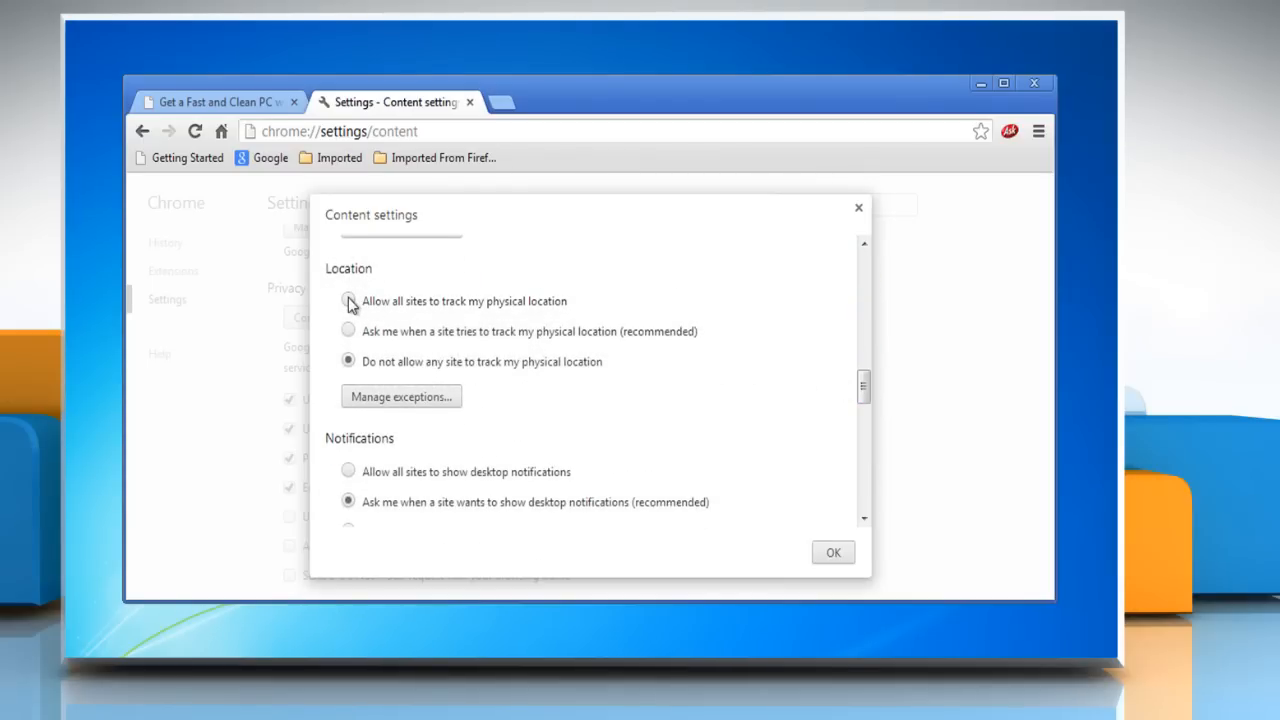
click(348, 301)
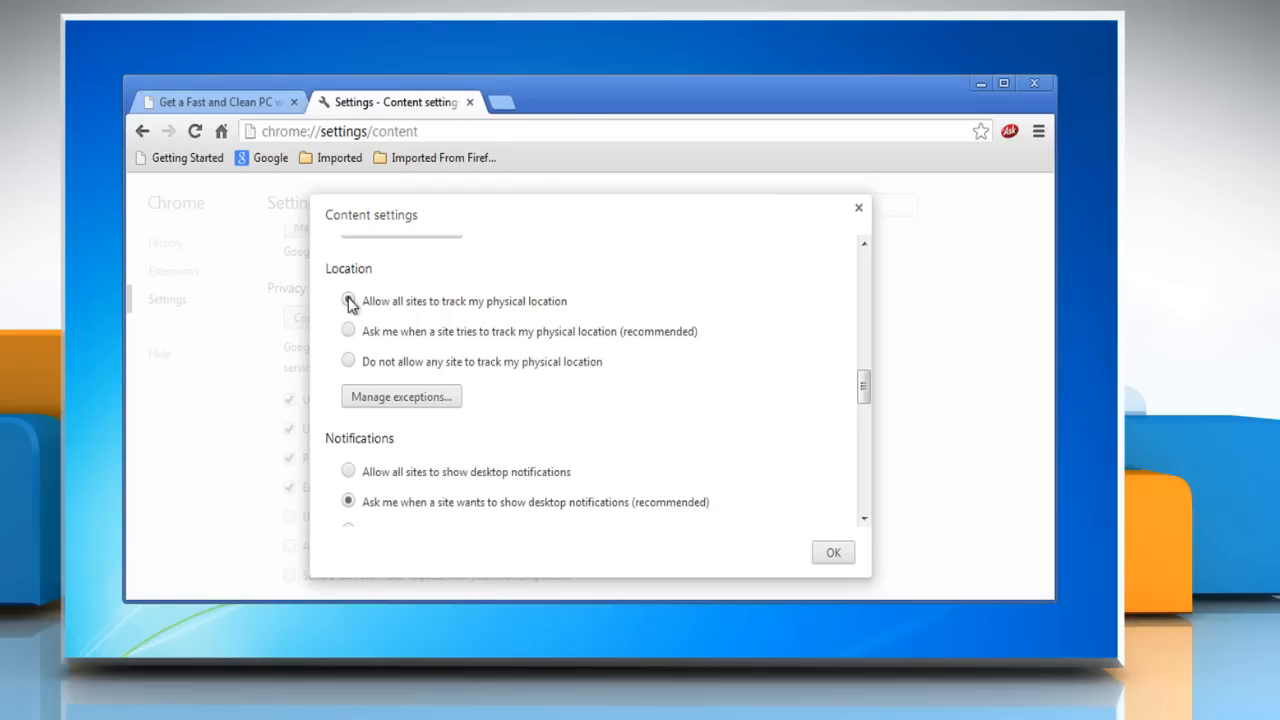
click(348, 301)
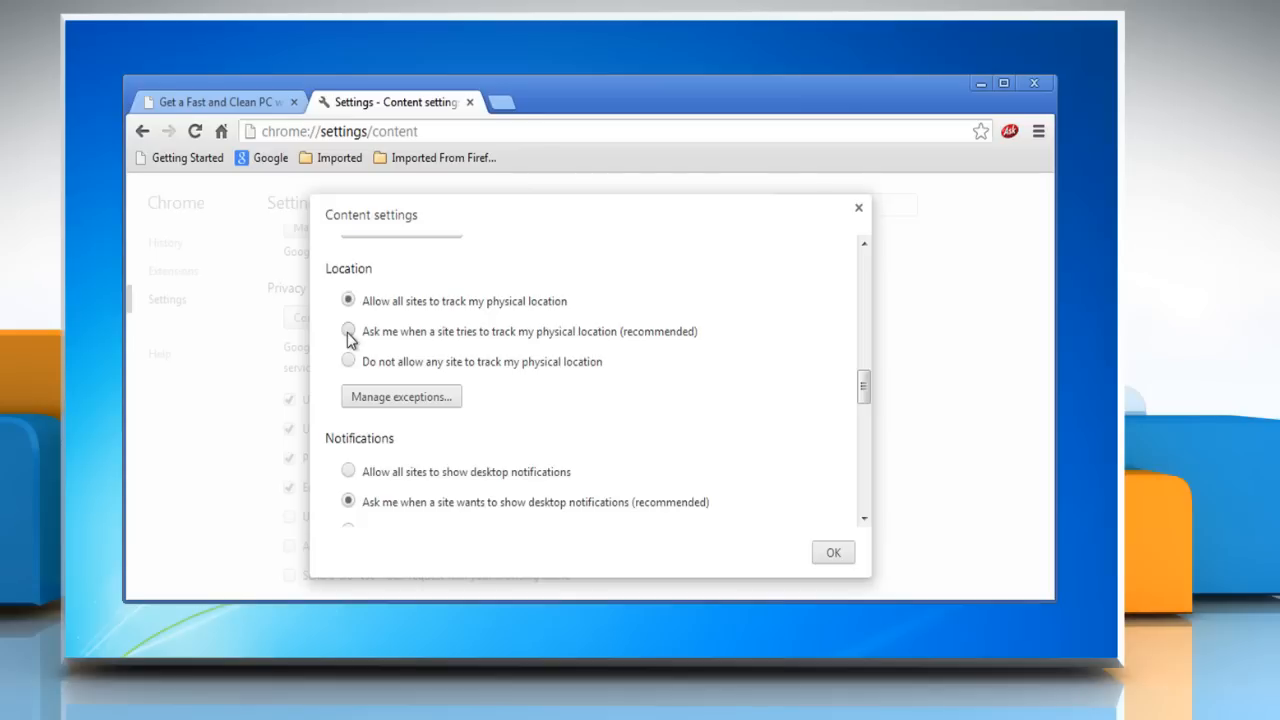
click(348, 331)
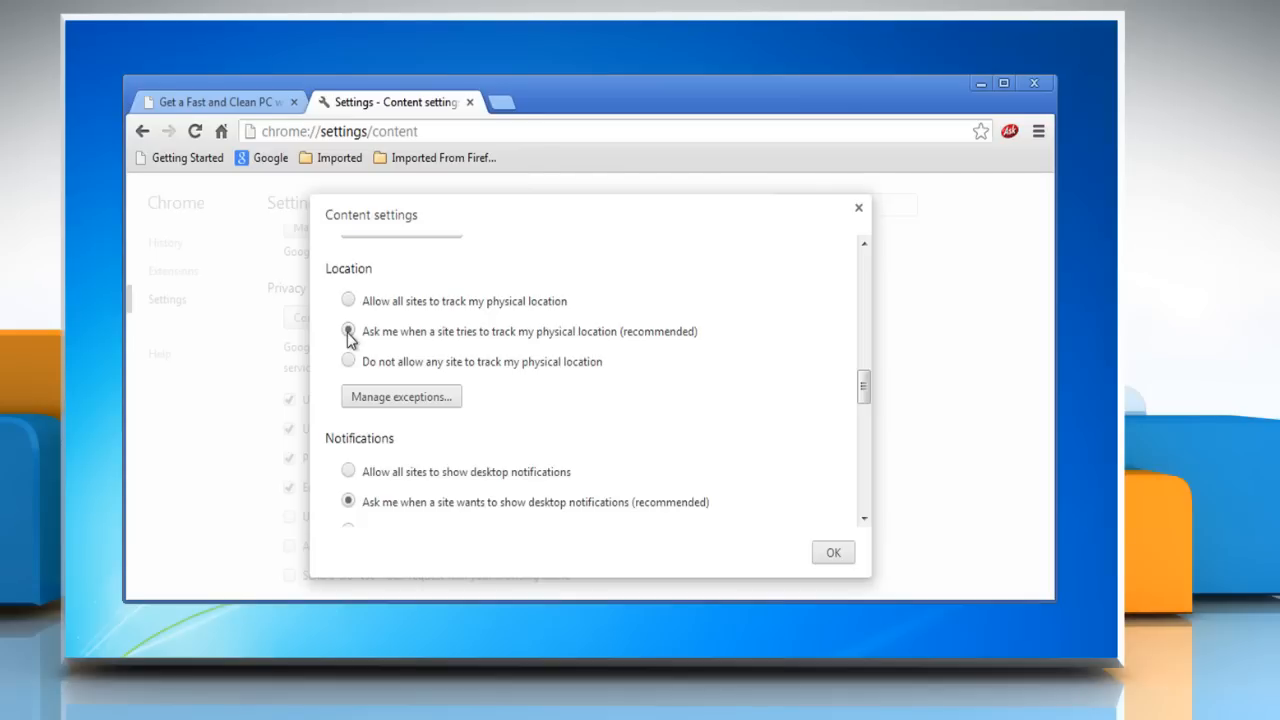
Choose 'Do not allow any site to track my physical location' and confirm with OK
click(348, 362)
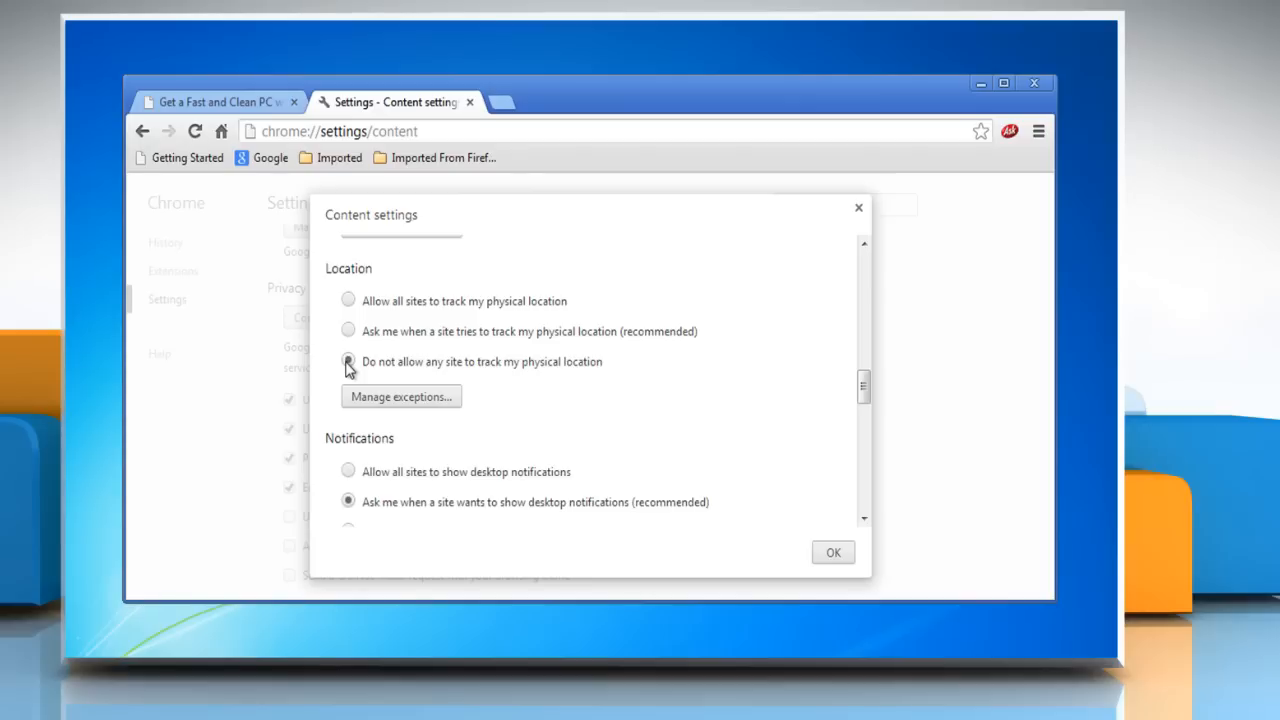
click(348, 361)
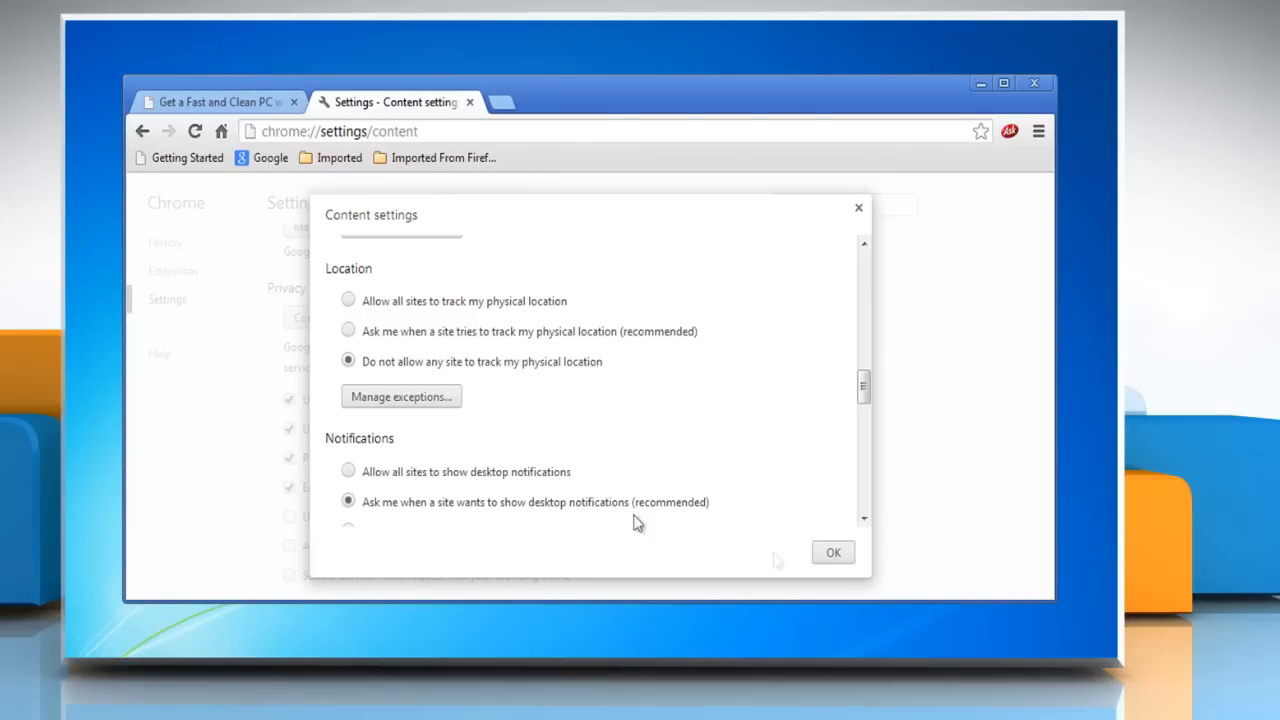
click(833, 552)
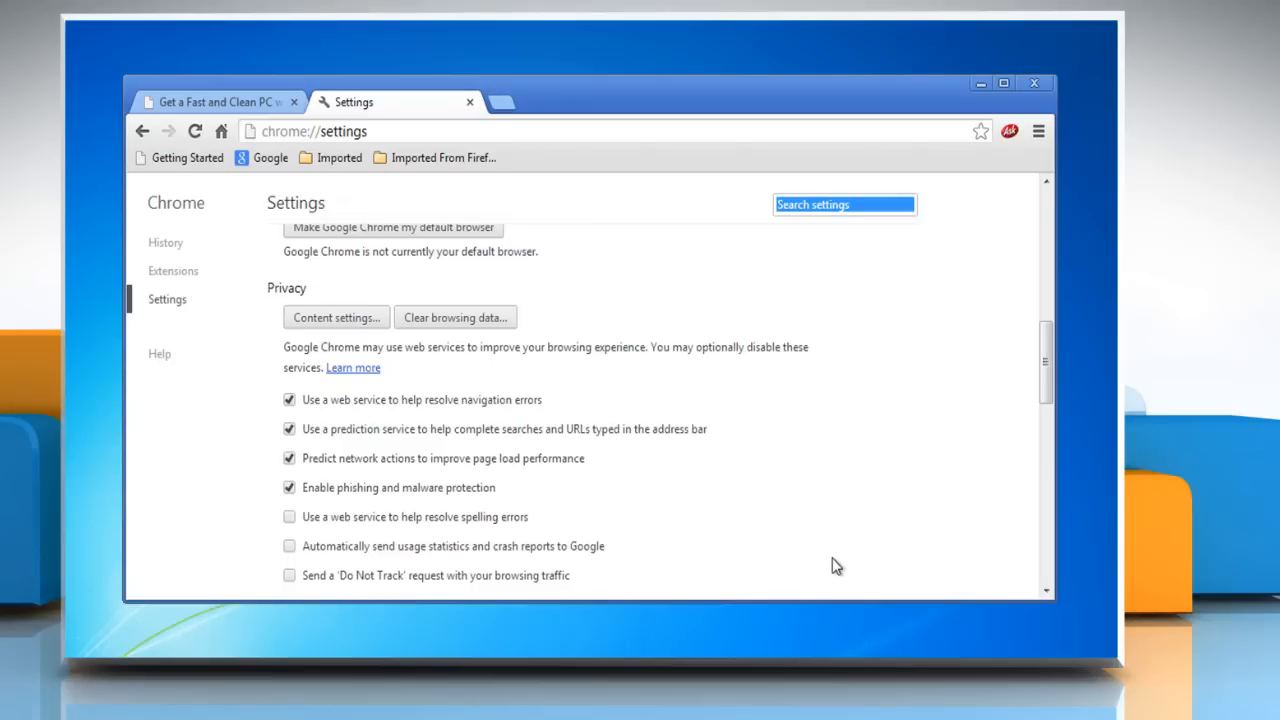